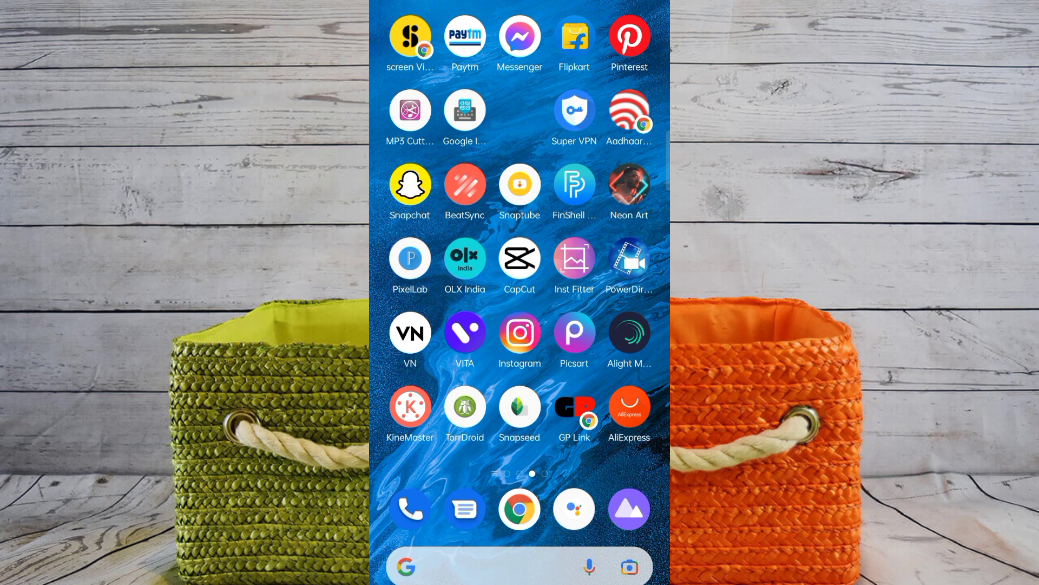
- Launch Instagram and reach the Reels camera through the new-post screen
left_click(519, 331)
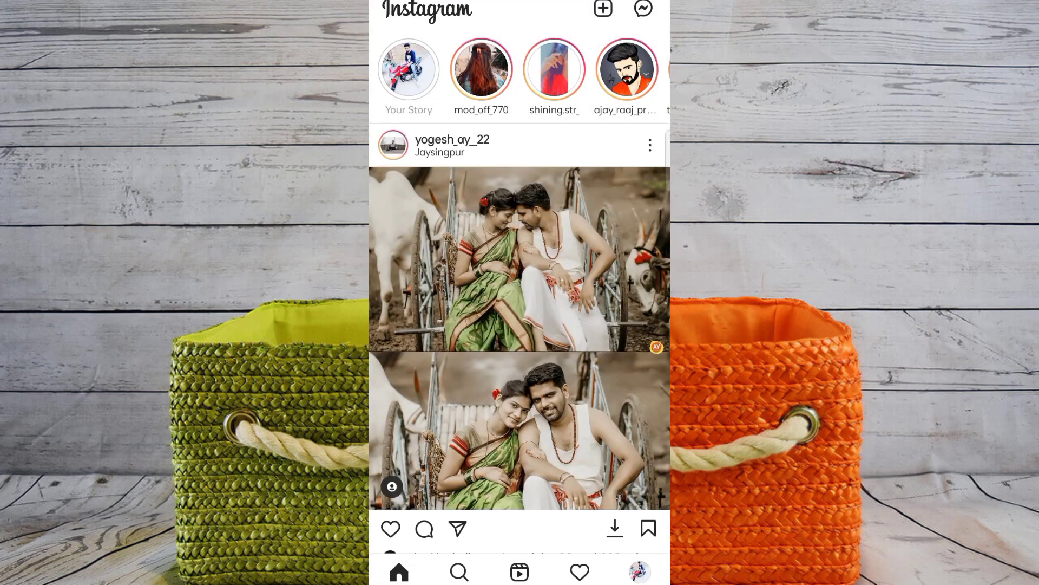
left_click(602, 8)
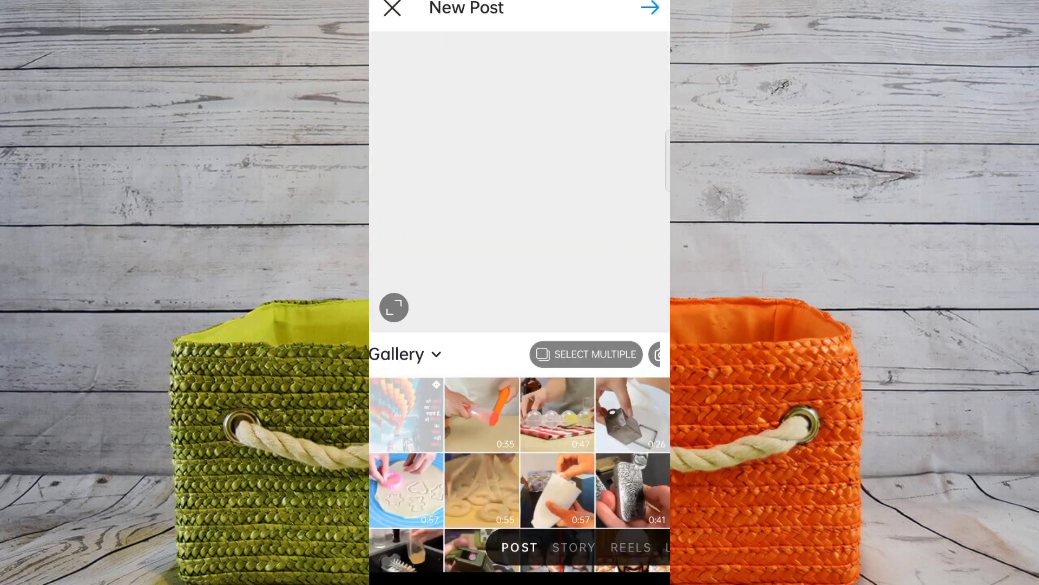
left_click(629, 551)
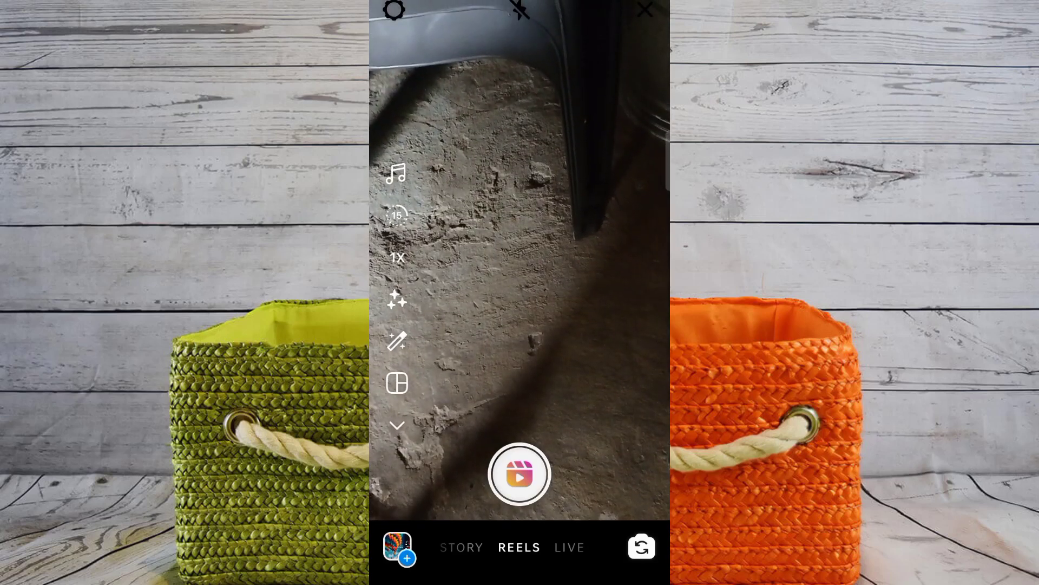
- From the Reels camera, enter the Effect Gallery and bring up its effect search
left_click(396, 301)
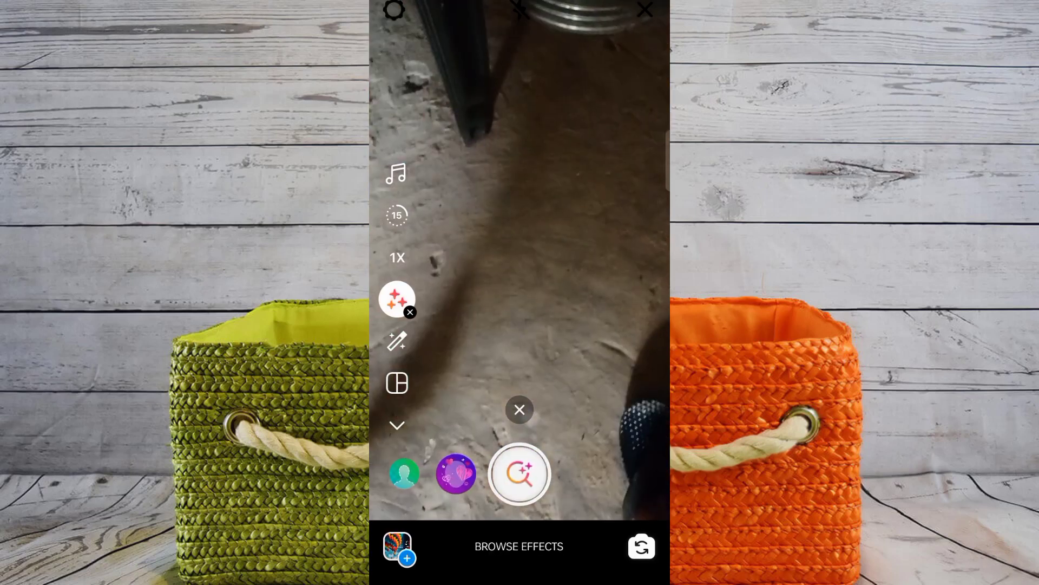
left_click(519, 546)
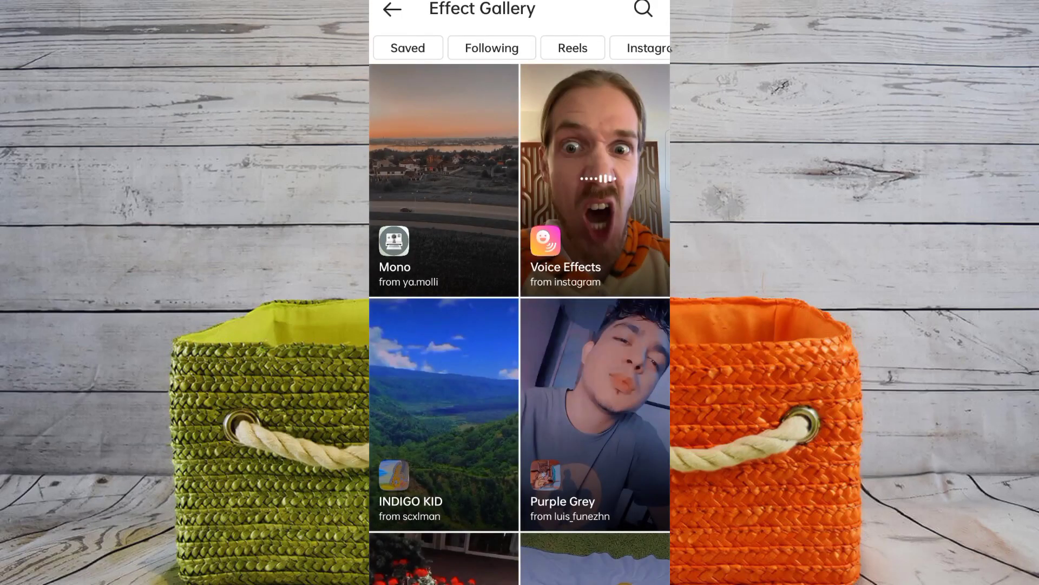
left_click(642, 10)
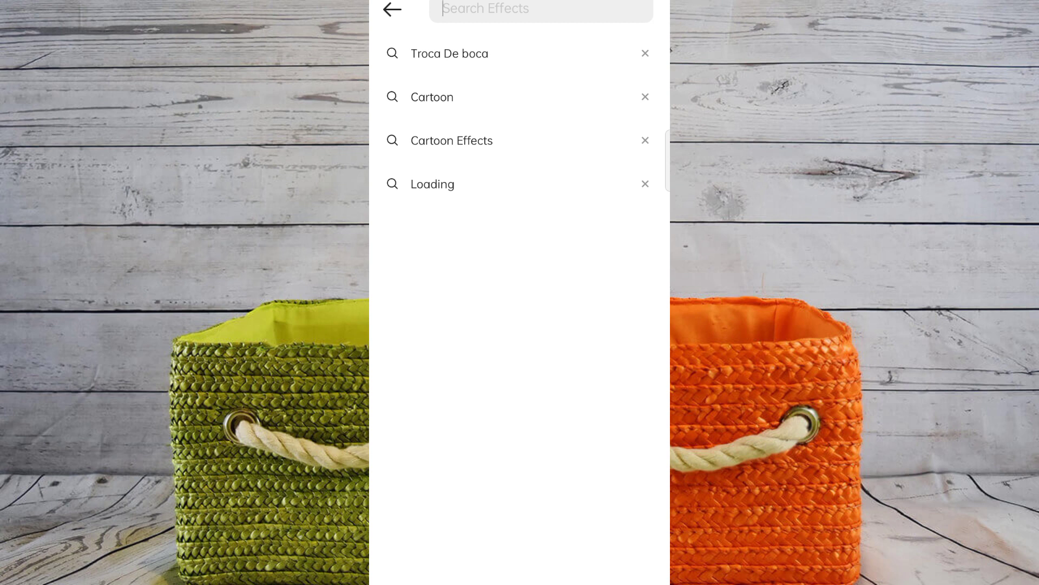
- Search effects for 'Catch My face' and open the Catch My Face preview from the results
left_click(540, 10)
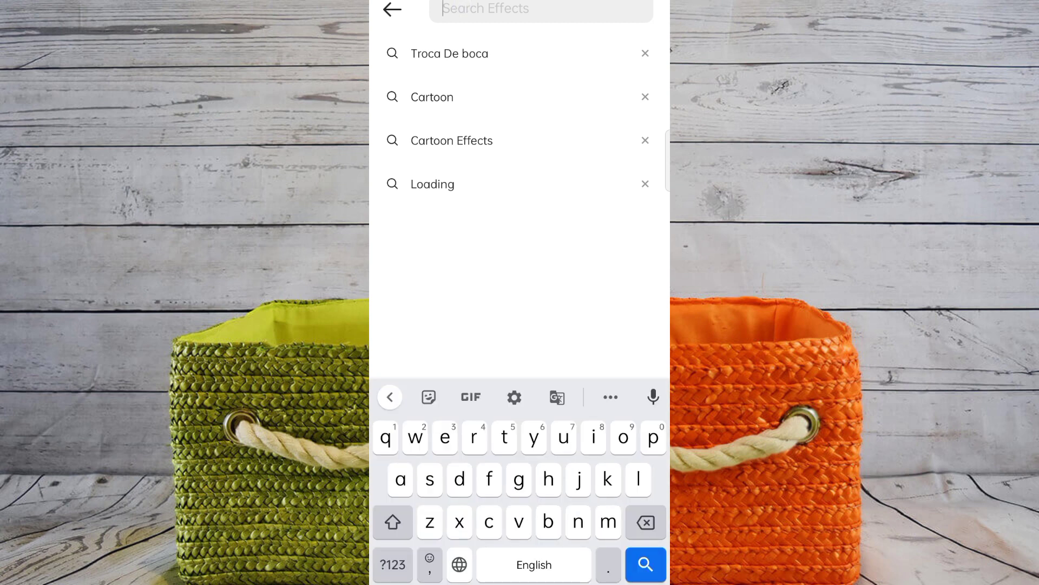
type("Cath")
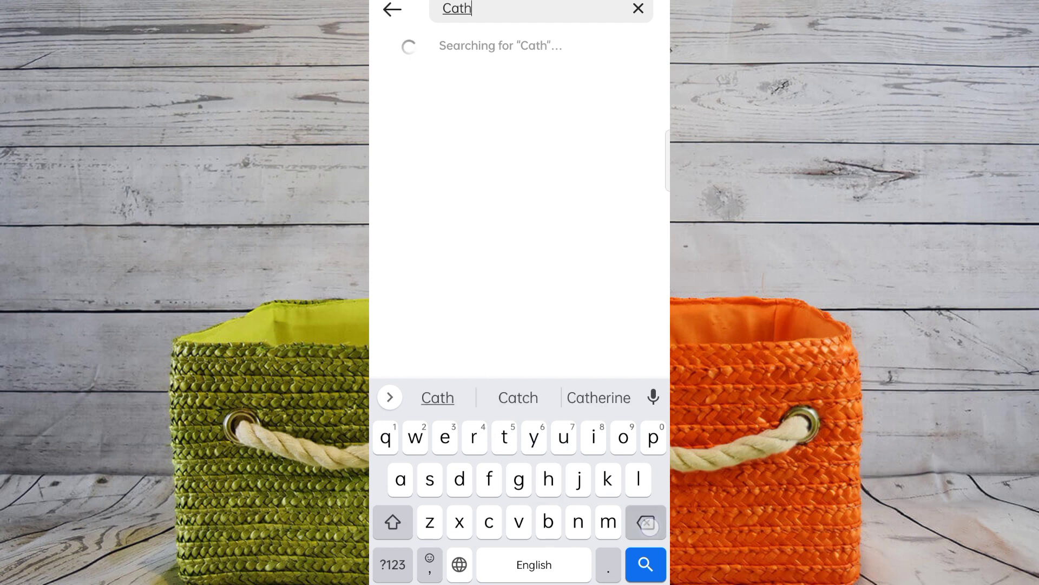
left_click(518, 397)
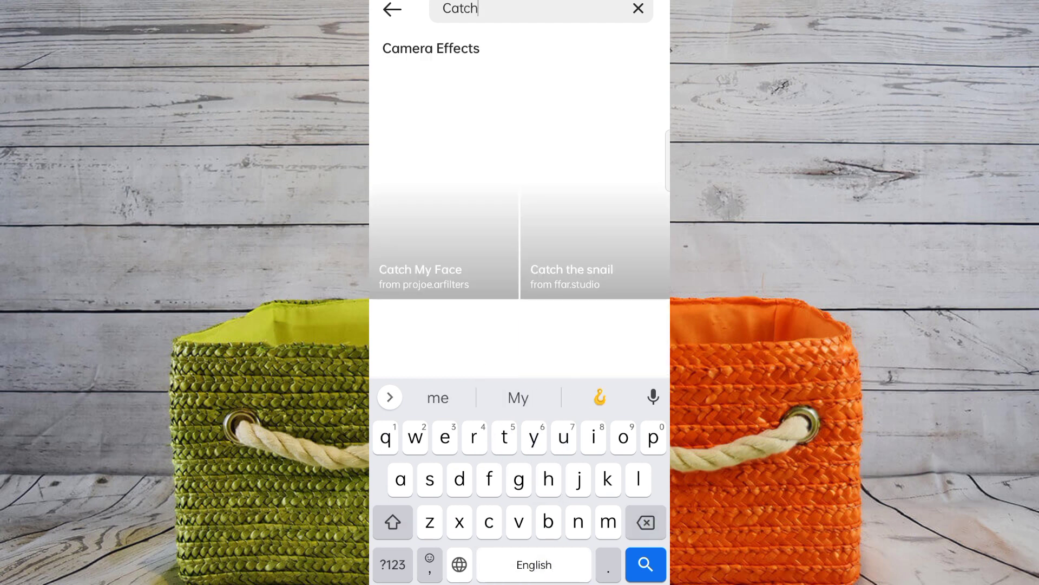
left_click(517, 398)
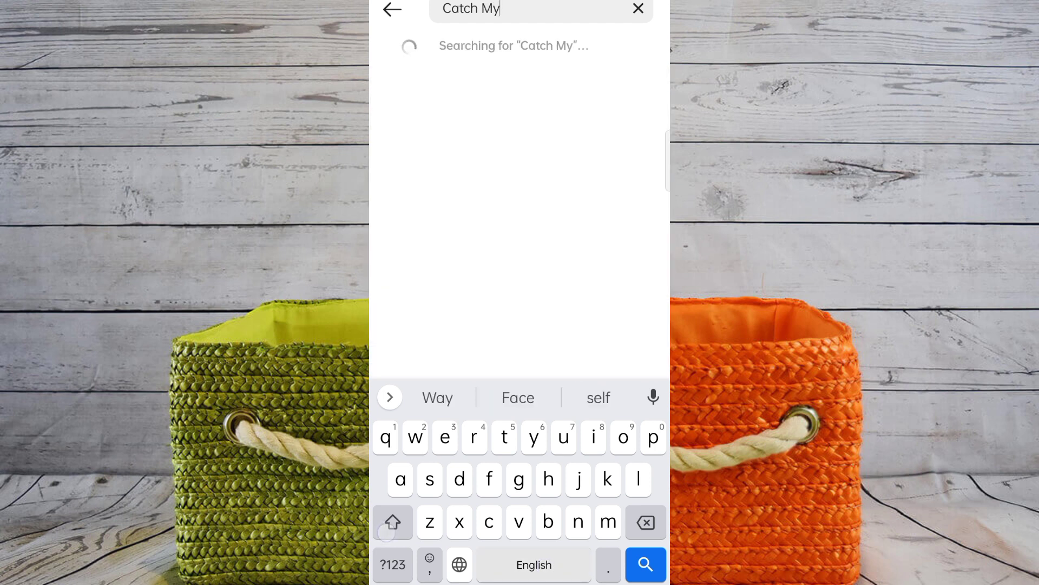
left_click(517, 398)
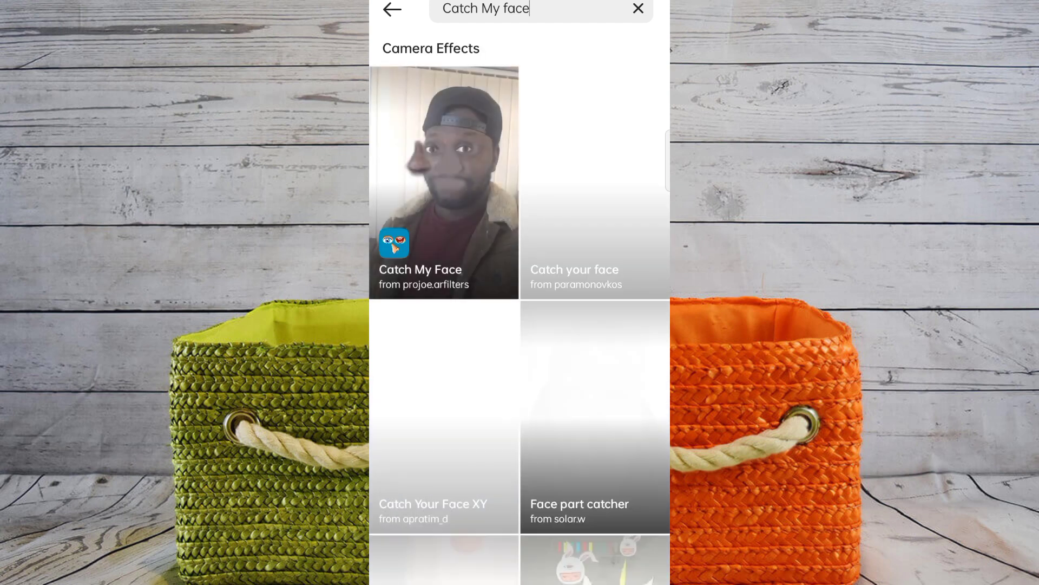
scroll("up", 3)
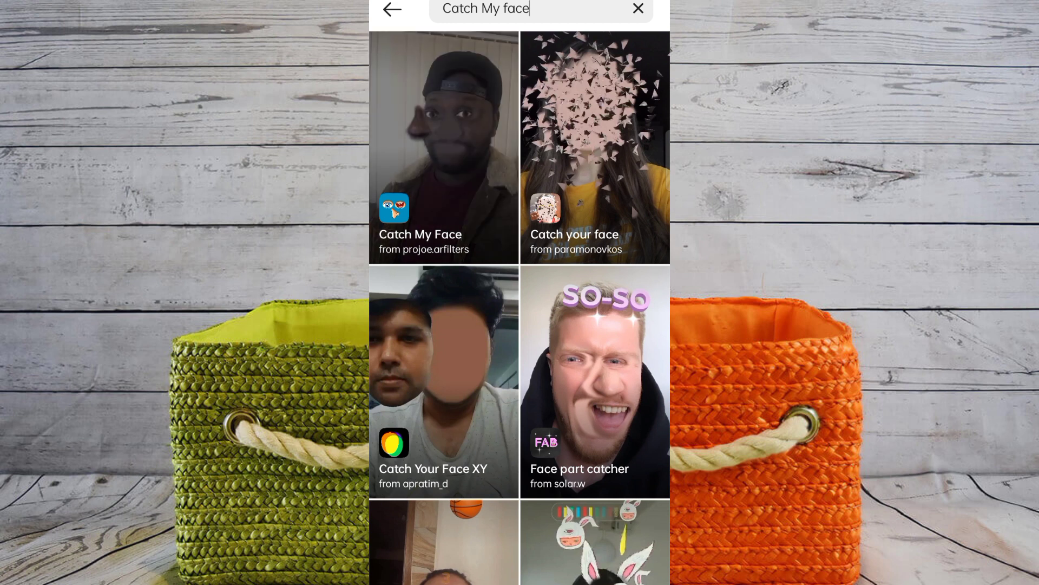
left_click(443, 147)
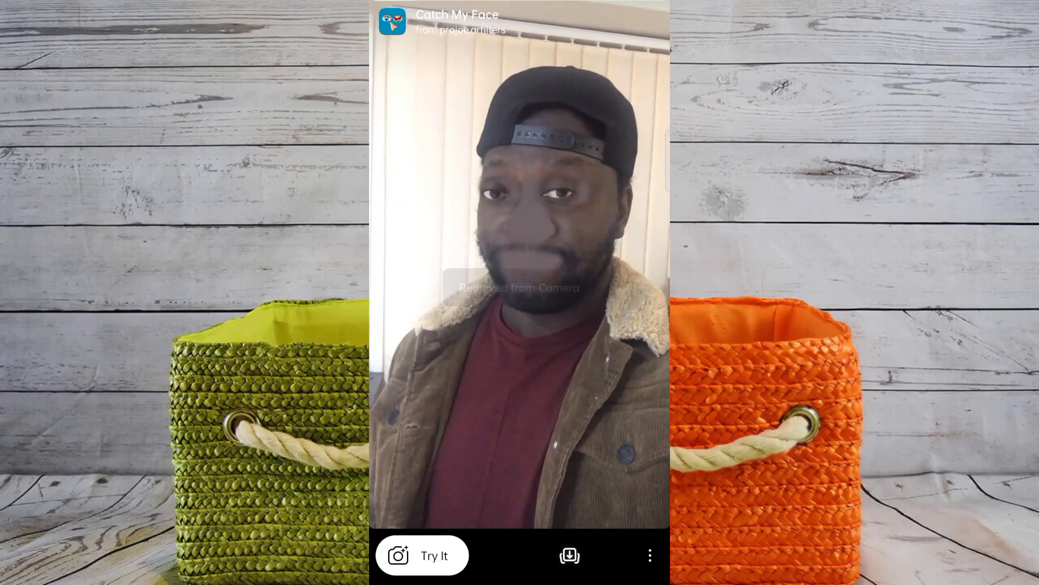
- Save Catch My Face to the camera and try it in the camera view
left_click(569, 555)
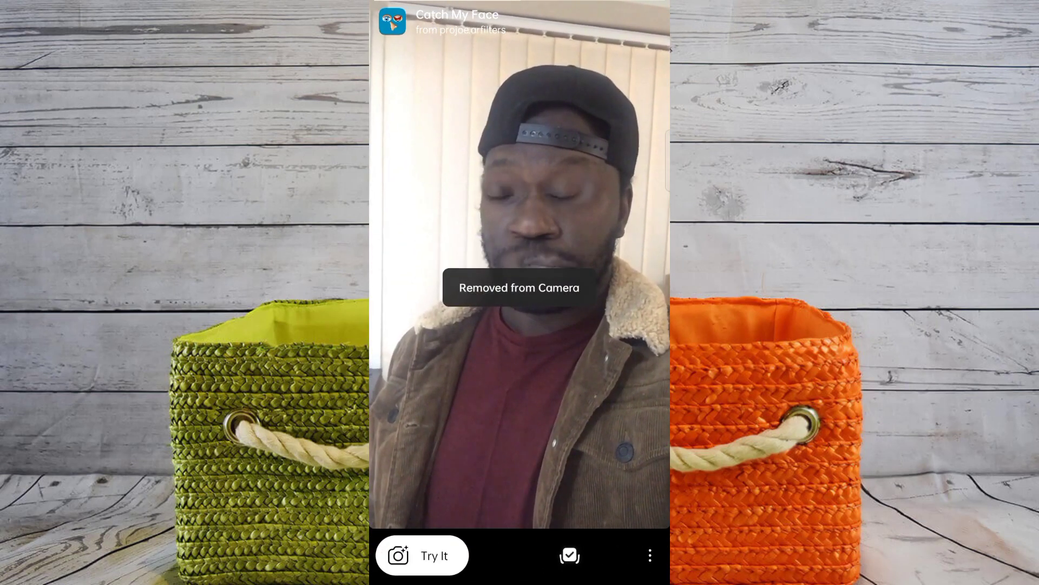
left_click(569, 554)
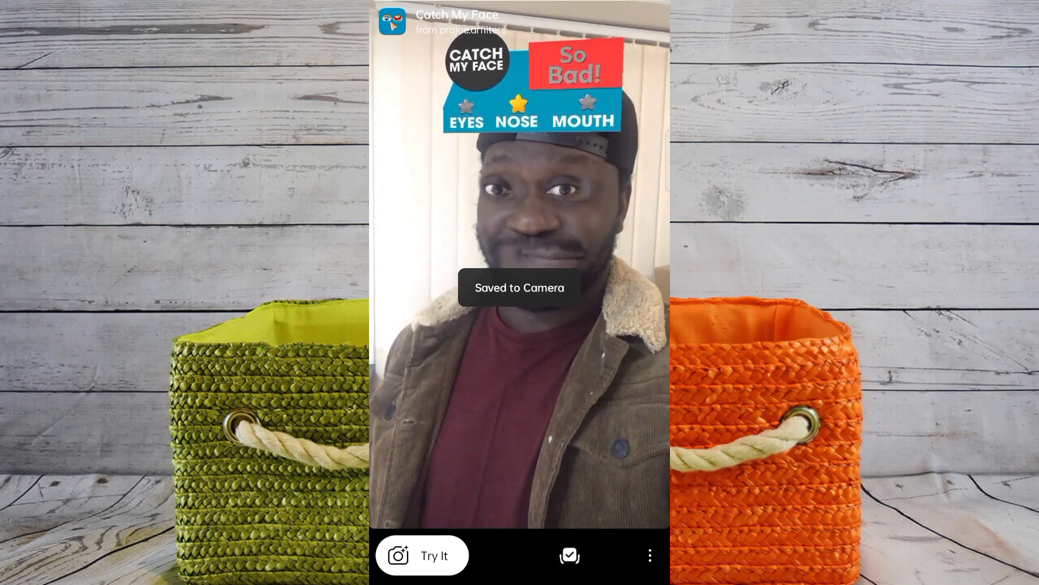
left_click(420, 554)
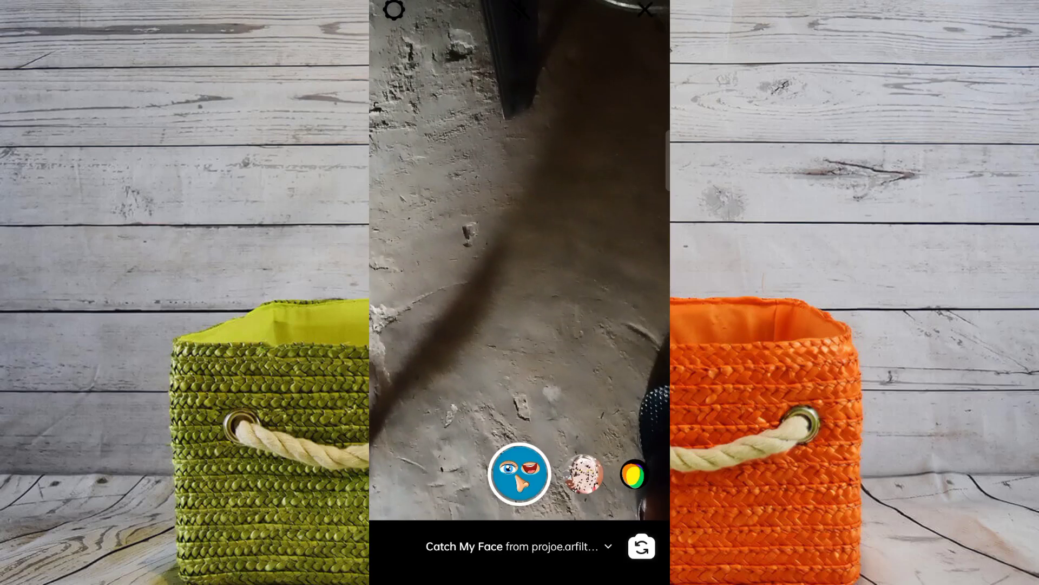
- Select Catch My Face from the camera's effects row and start recording a reel
left_click(640, 546)
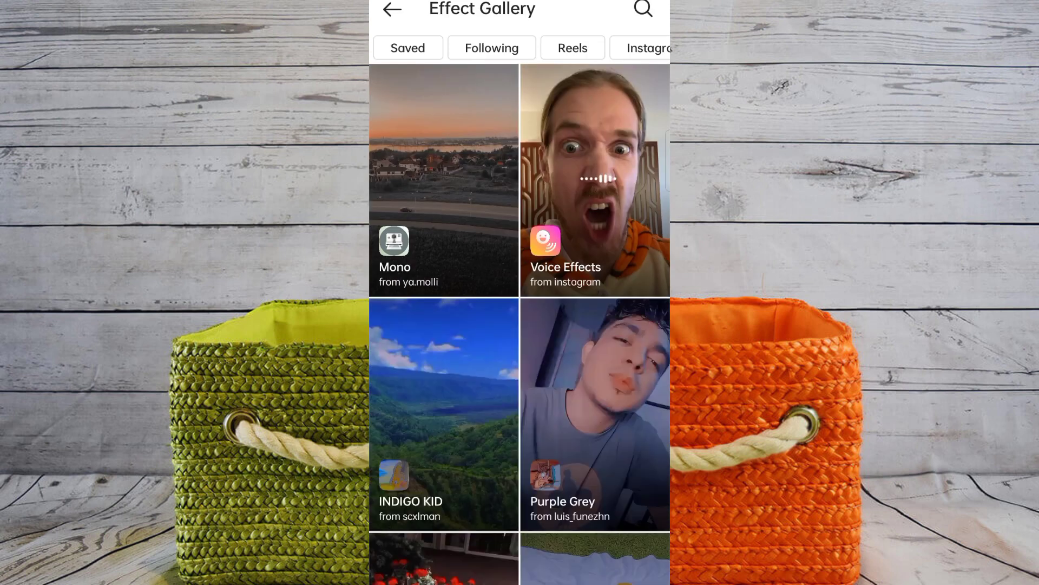
left_click(391, 10)
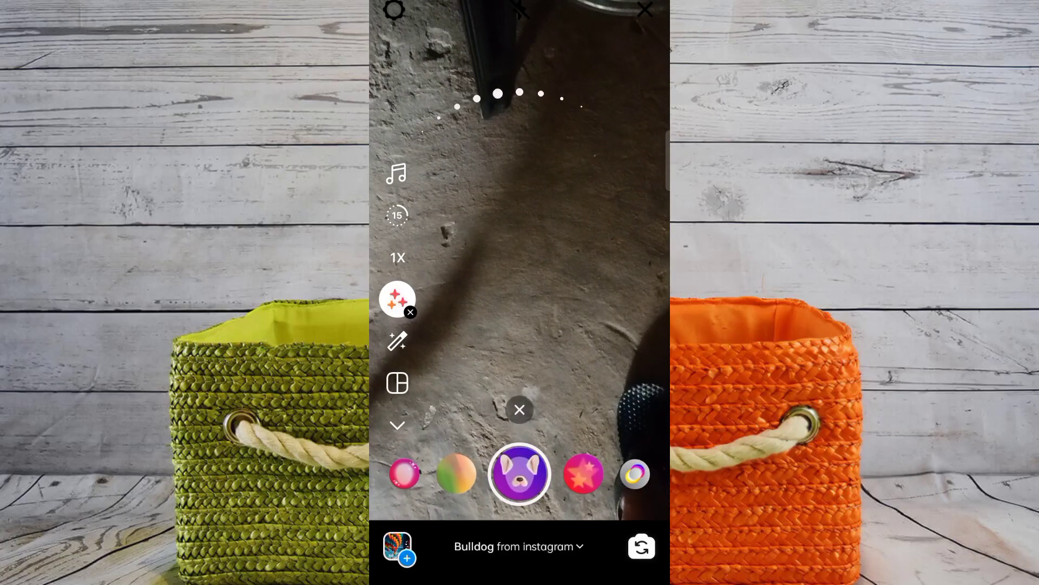
scroll("left", 3)
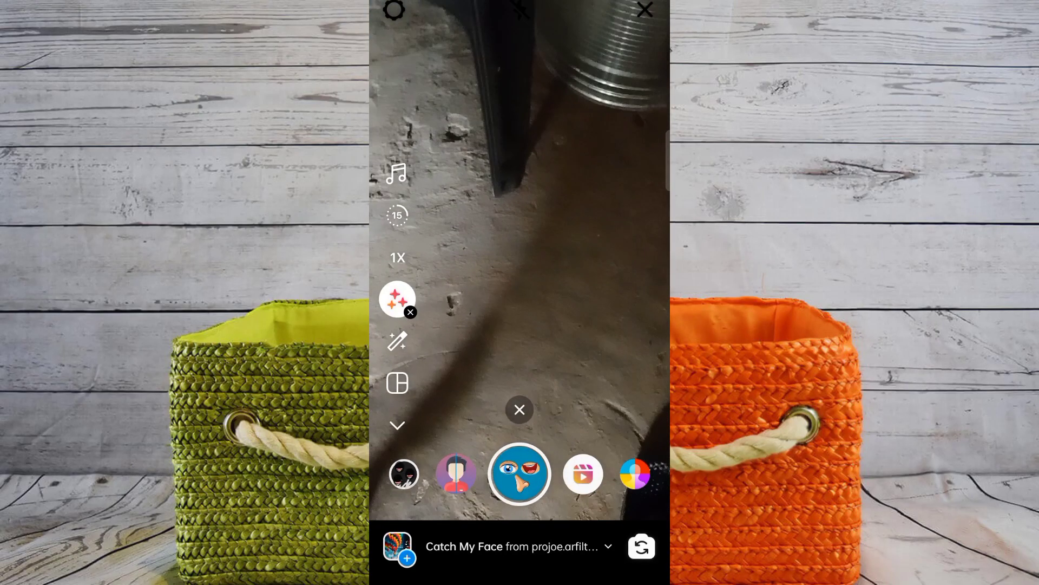
left_click(396, 173)
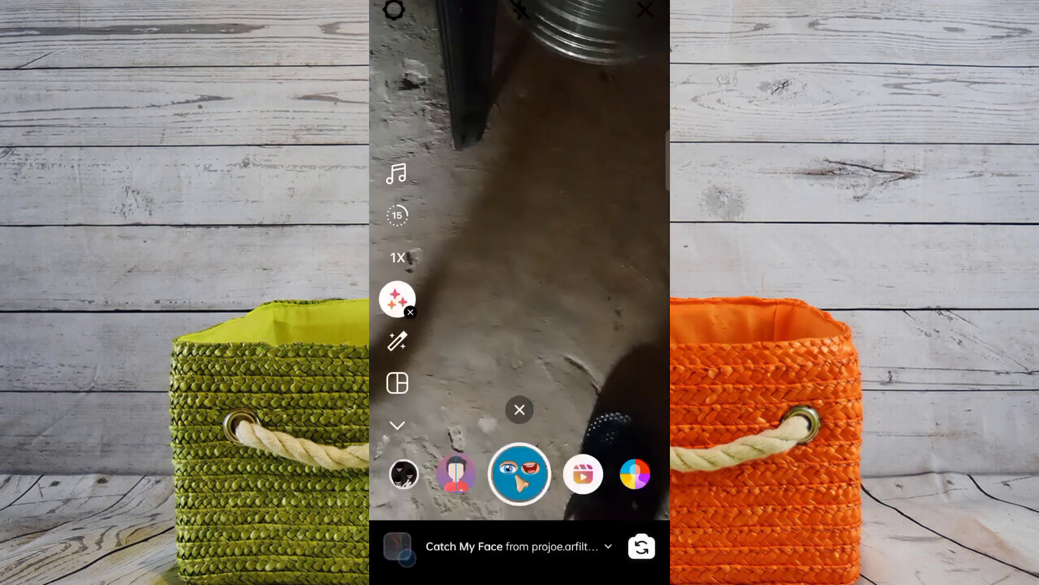
left_click(519, 473)
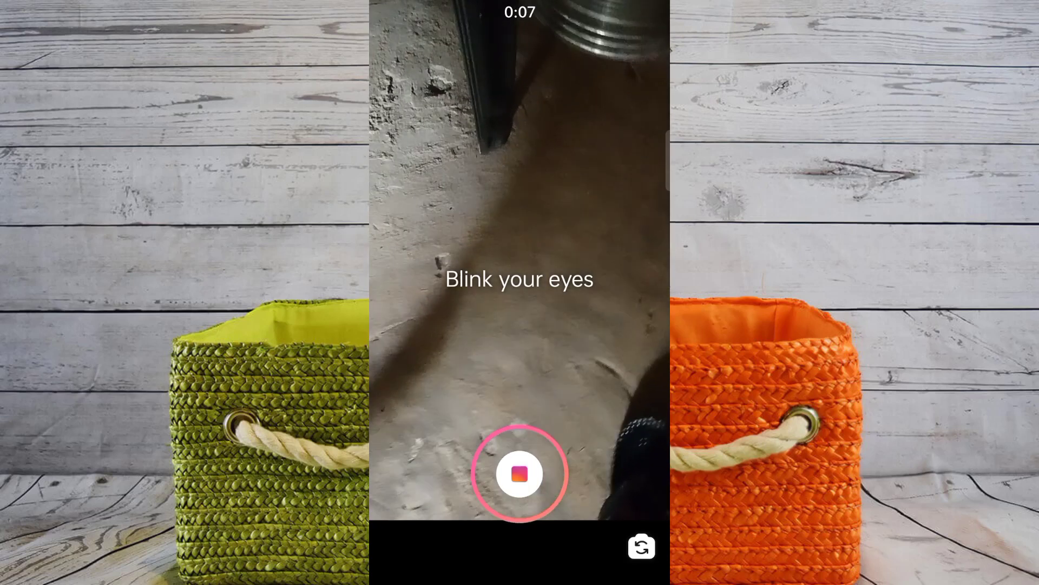
- Stop the recording and leave the camera for the Reels feed
left_click(519, 474)
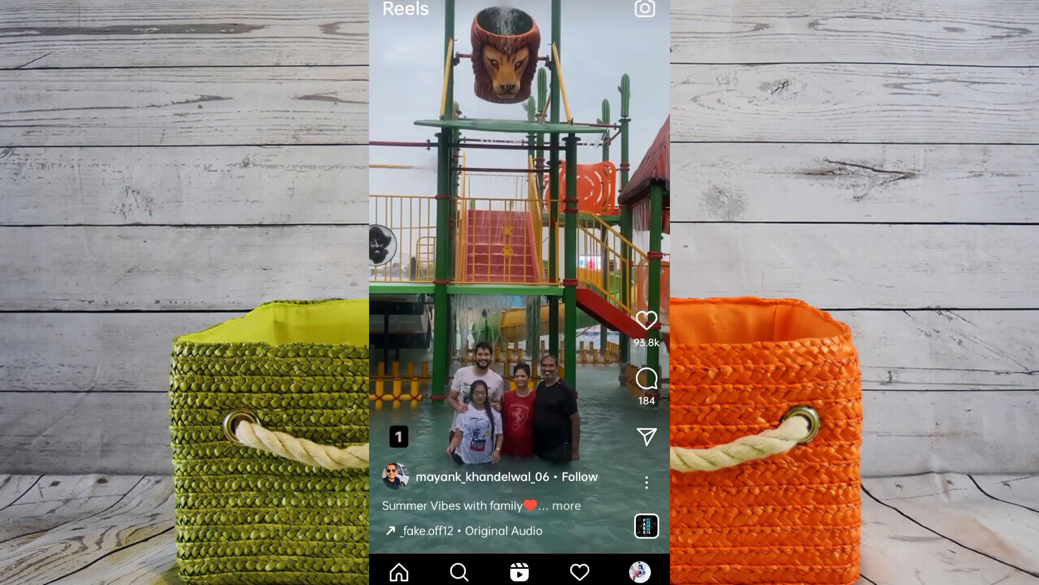
- From a Catch My Face reel in the feed, use the effect to reopen the camera with it applied
scroll("up", 3)
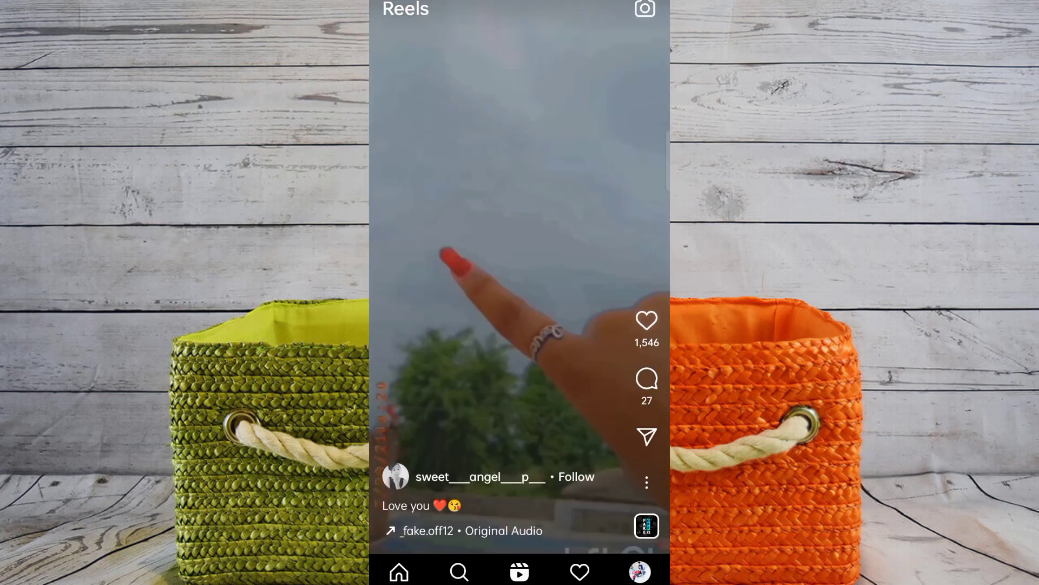
scroll("up", 3)
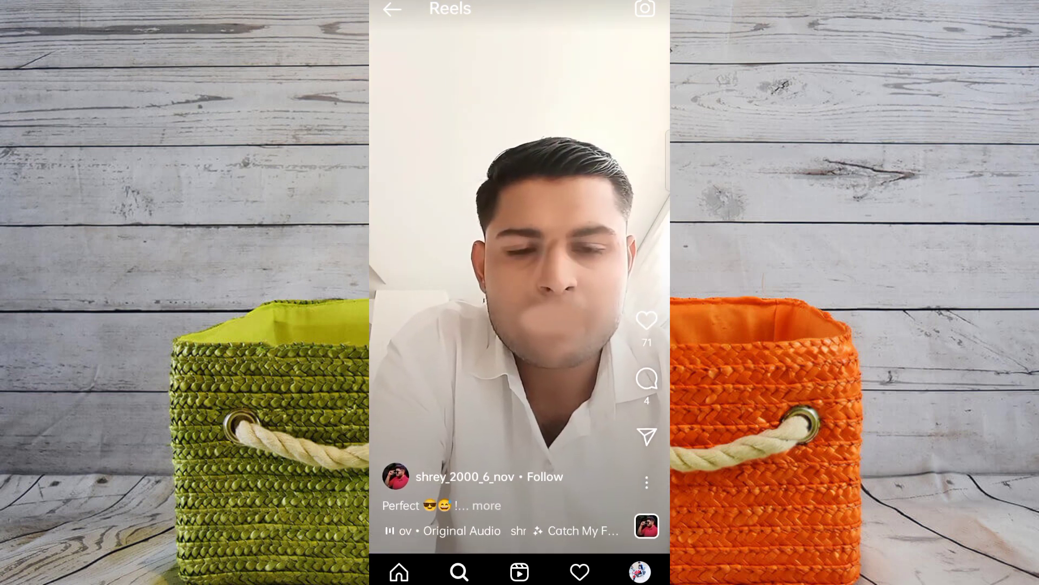
left_click(586, 531)
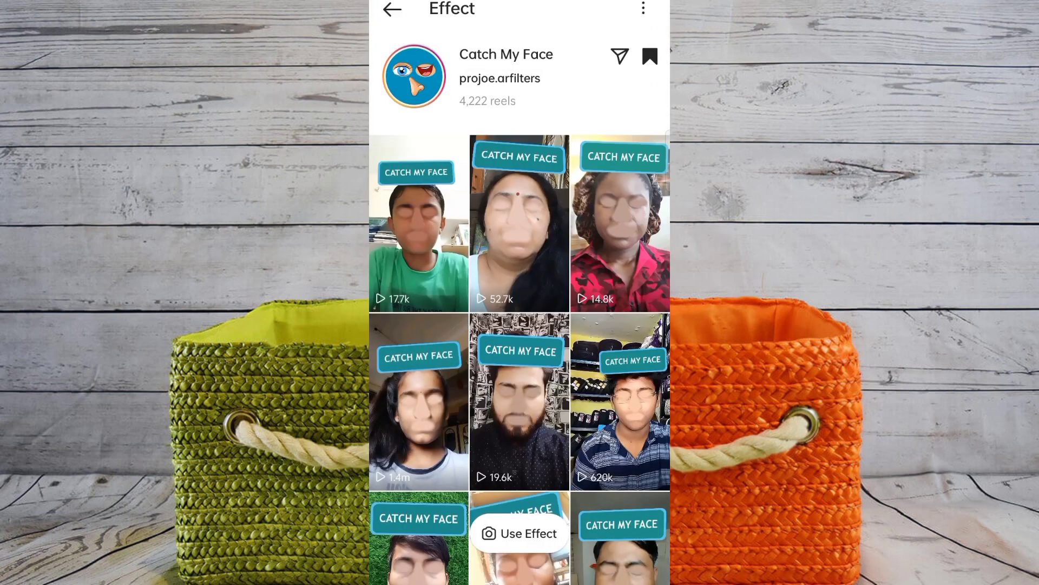
left_click(518, 533)
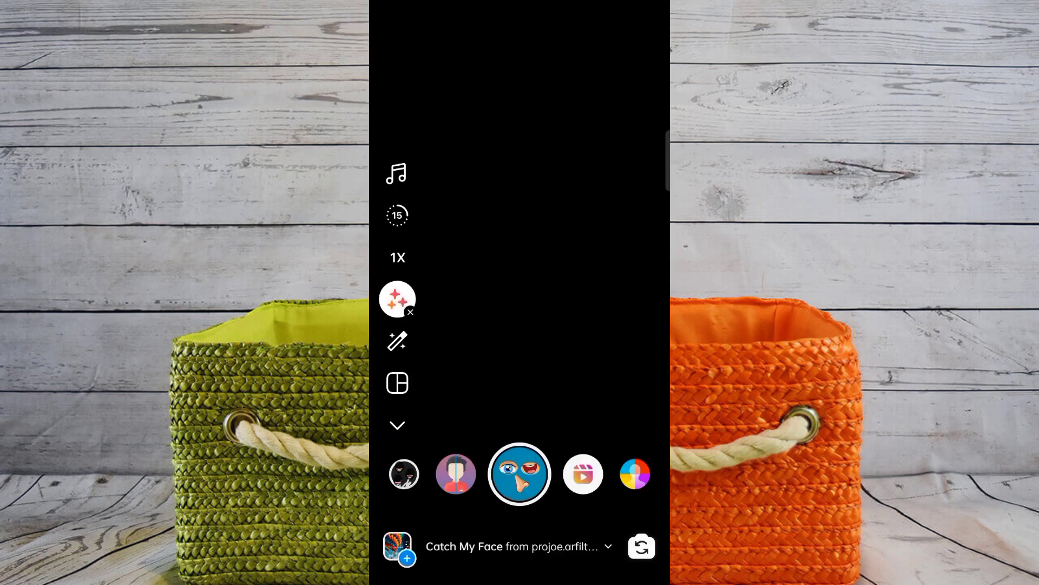